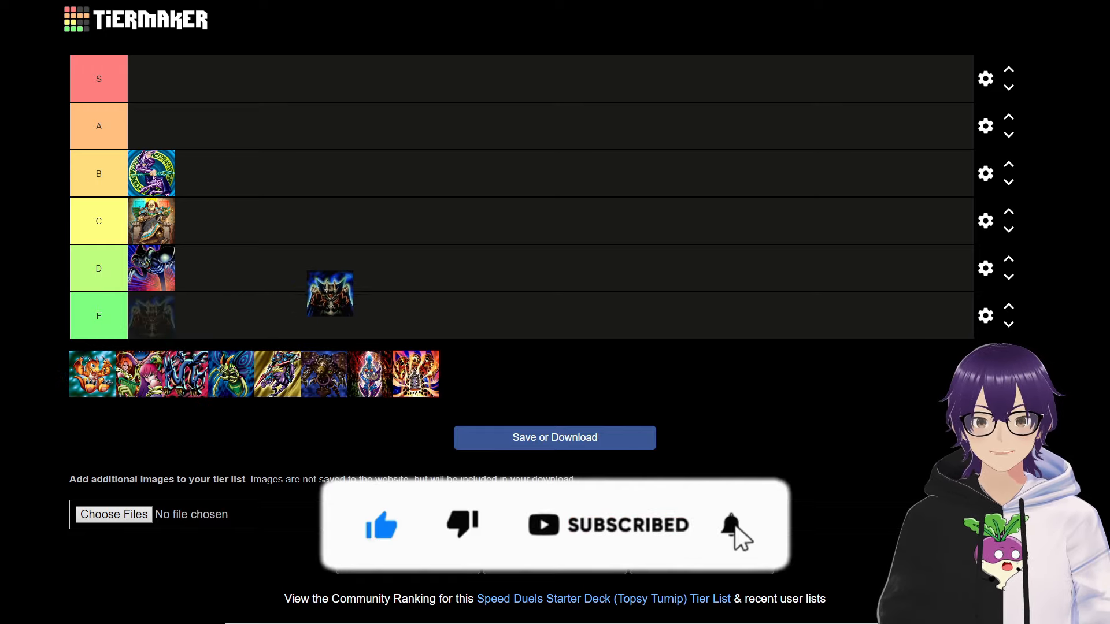
# Step: Place the dark armoured deck in S, drop it to A, then adjust its position between tiers
pyautogui.moveTo(330, 292); pyautogui.dragTo(358, 243)
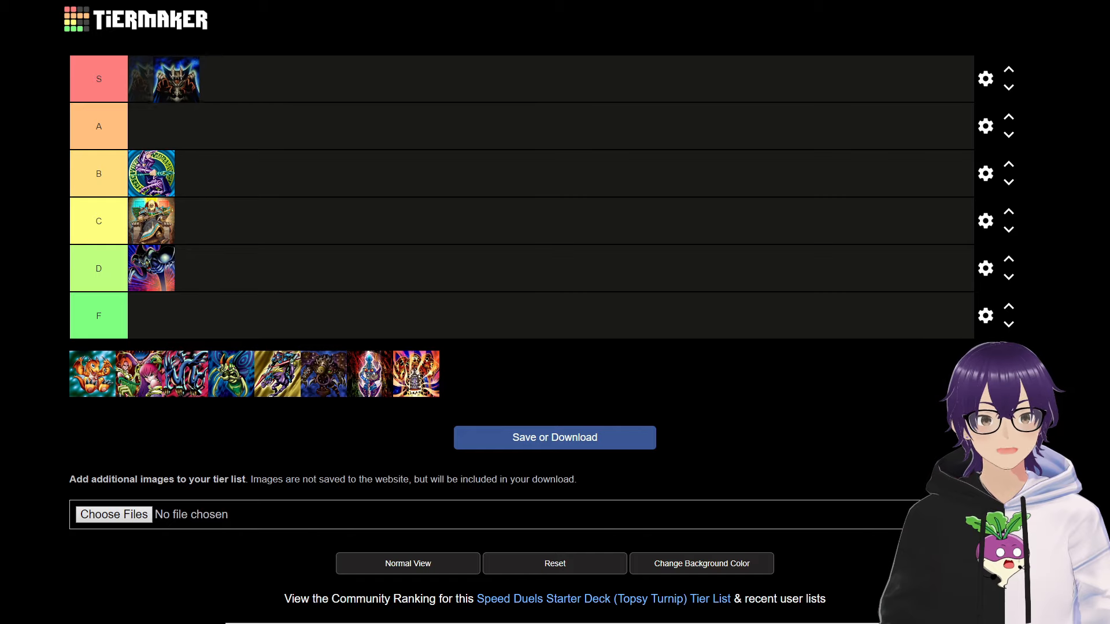
pyautogui.moveTo(165, 79); pyautogui.dragTo(160, 118)
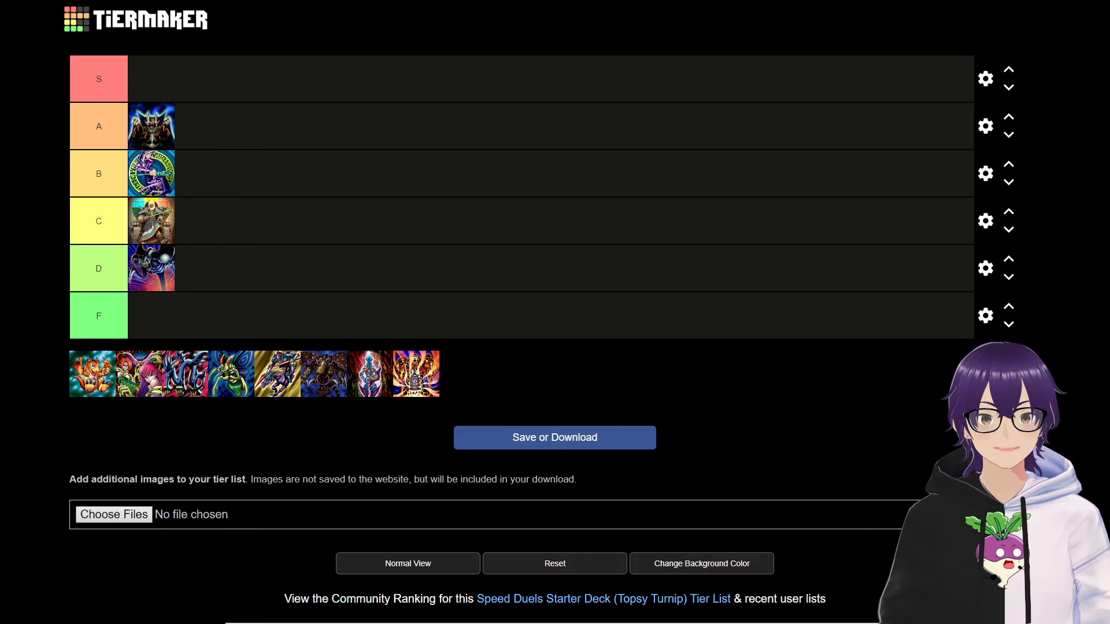
pyautogui.moveTo(150, 126); pyautogui.dragTo(150, 78)
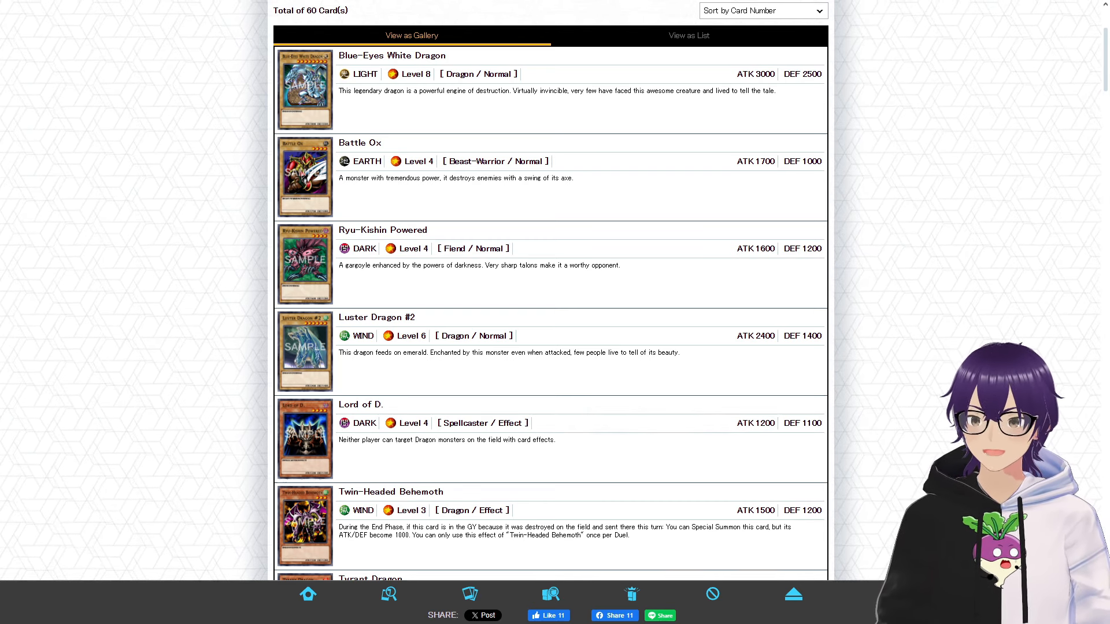
# Step: Scroll the 60-card deck list through Blue-Eyes White Dragon, Lord of D., Tyrant Dragon and Kaibaman
pyautogui.scroll(-3)
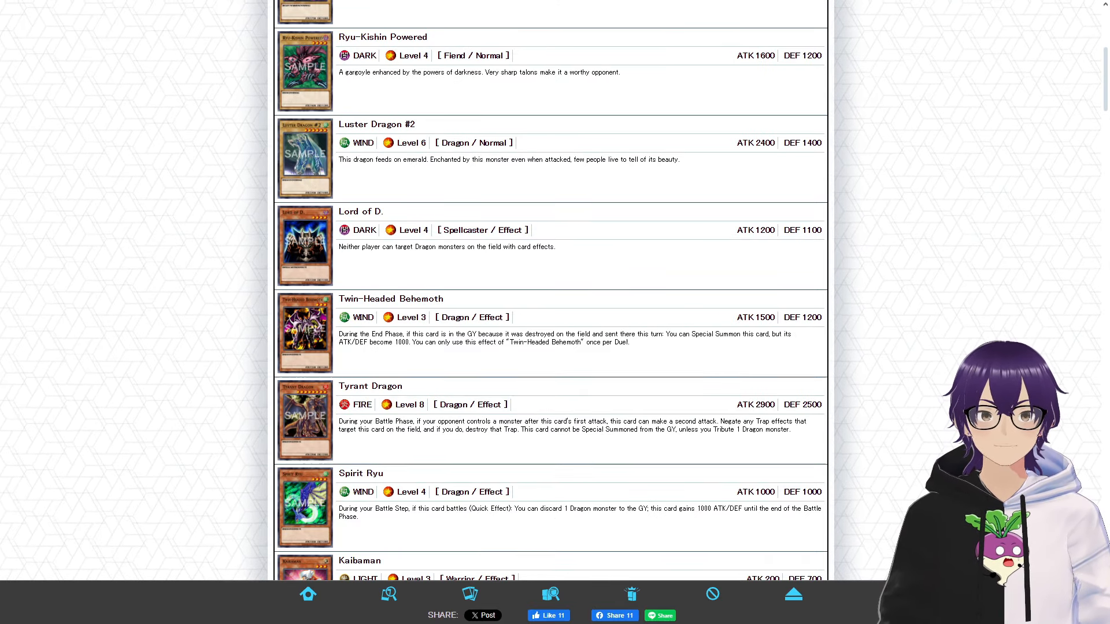
pyautogui.scroll(-3)
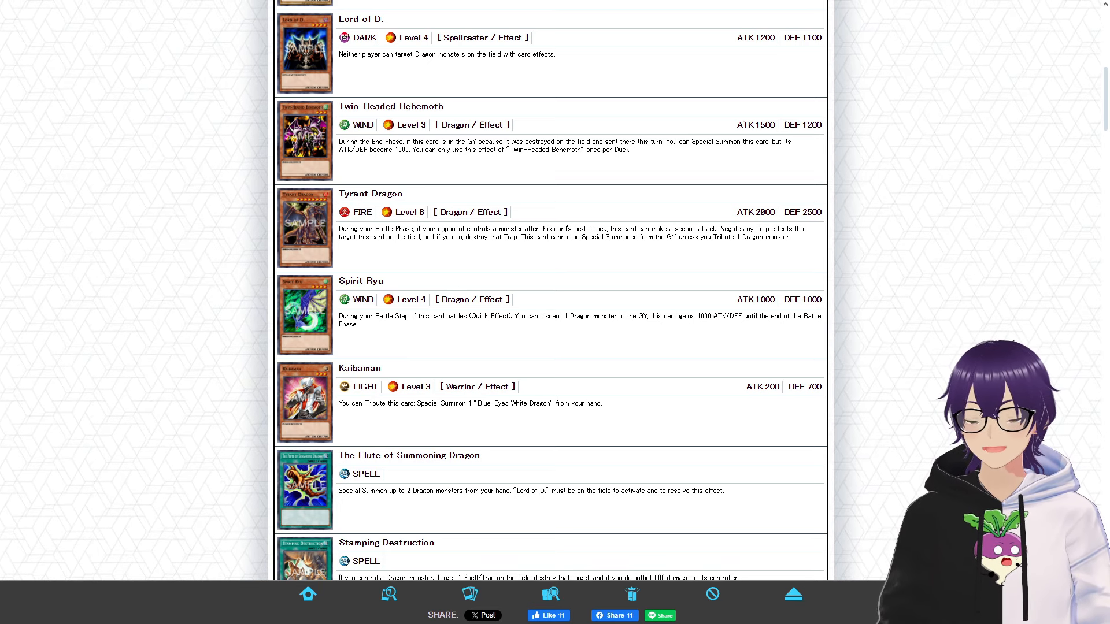
pyautogui.scroll(-3)
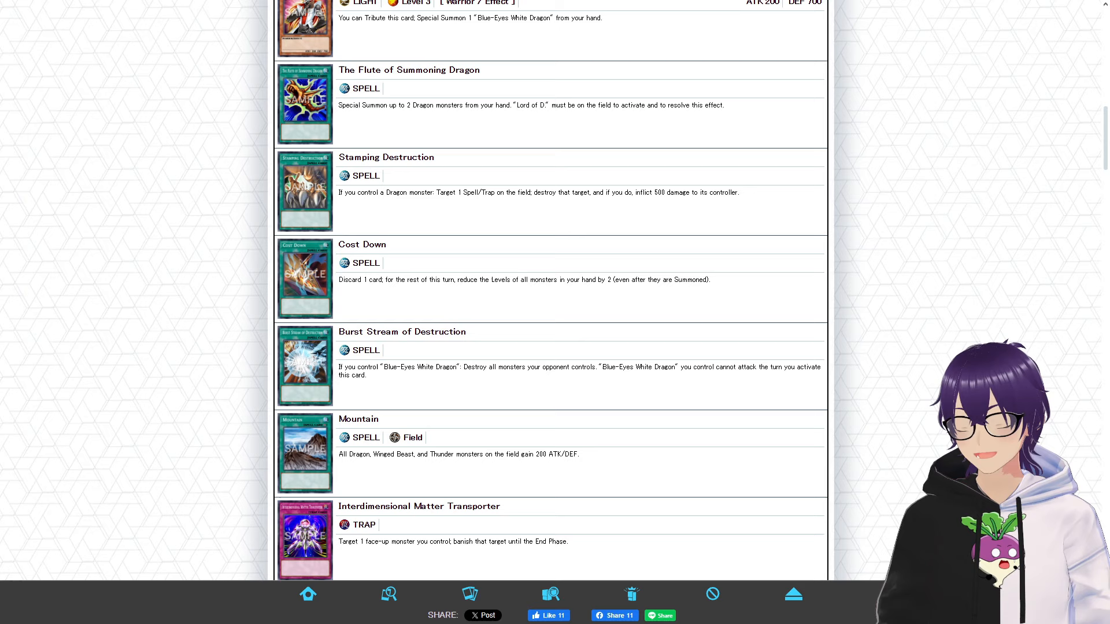
# Step: Scroll to the spells: Flute of Summoning Dragon, Cost Down, Burst Stream of Destruction, Mountain
pyautogui.scroll(-3)
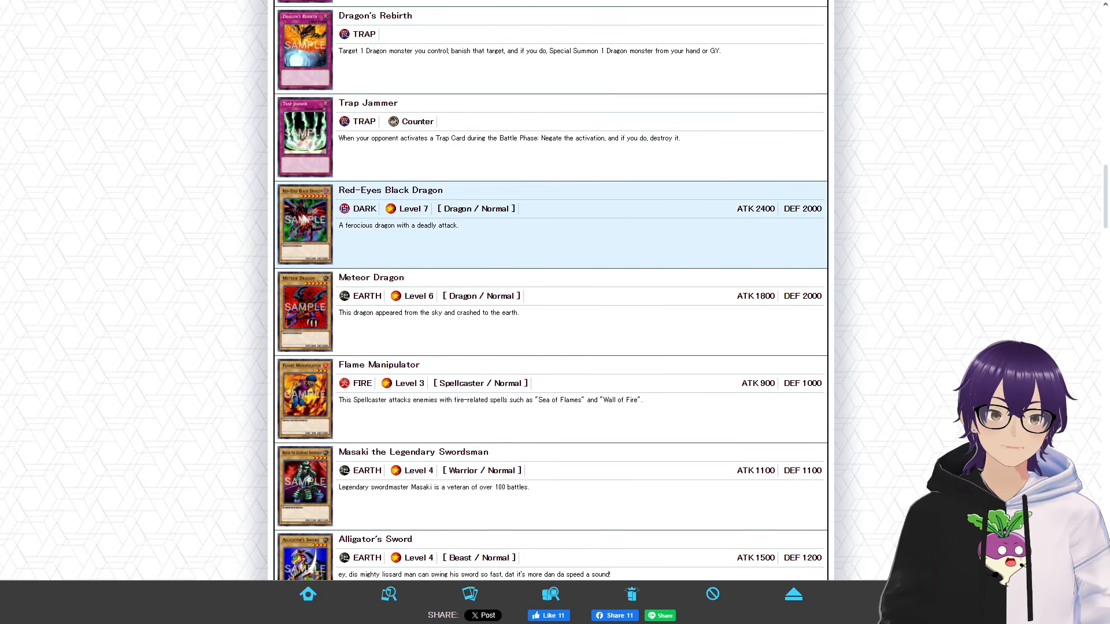
# Step: Scroll past Dragon's Rebirth and Trap Jammer to Red-Eyes Black Dragon, Meteor Dragon, Baby Dragon and Copycat
pyautogui.scroll(-3)
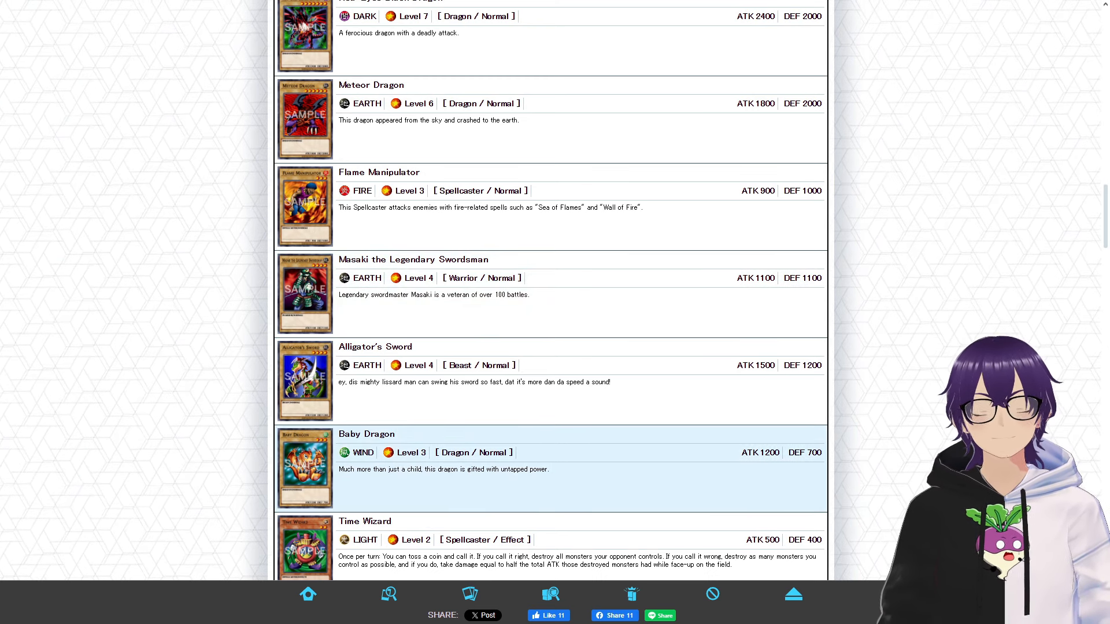
pyautogui.scroll(3)
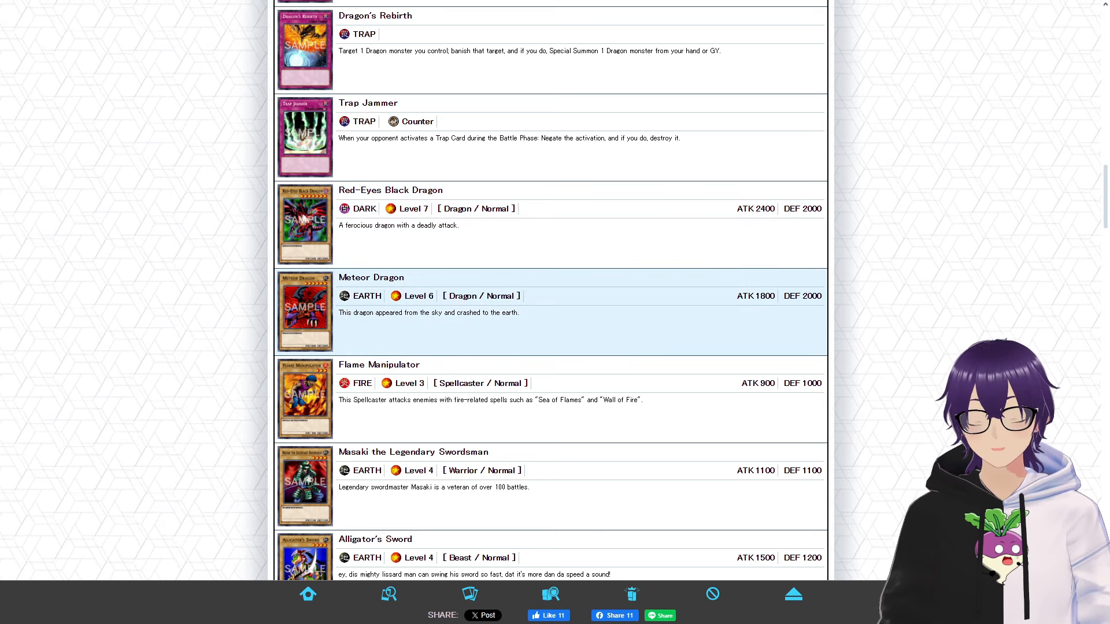
pyautogui.scroll(-3)
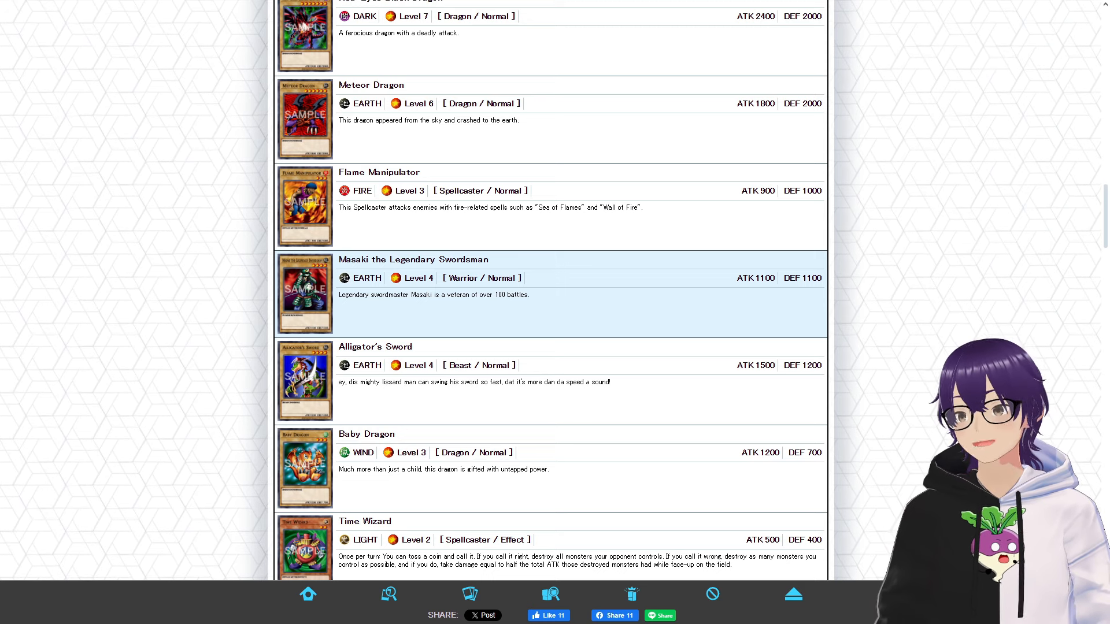
pyautogui.scroll(-3)
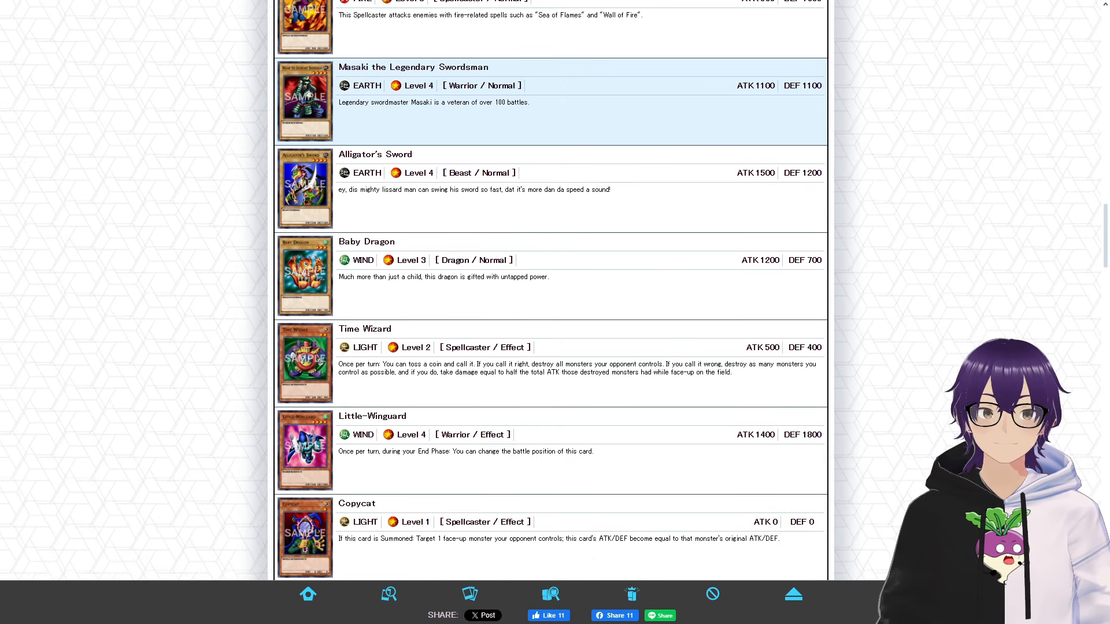
pyautogui.scroll(-3)
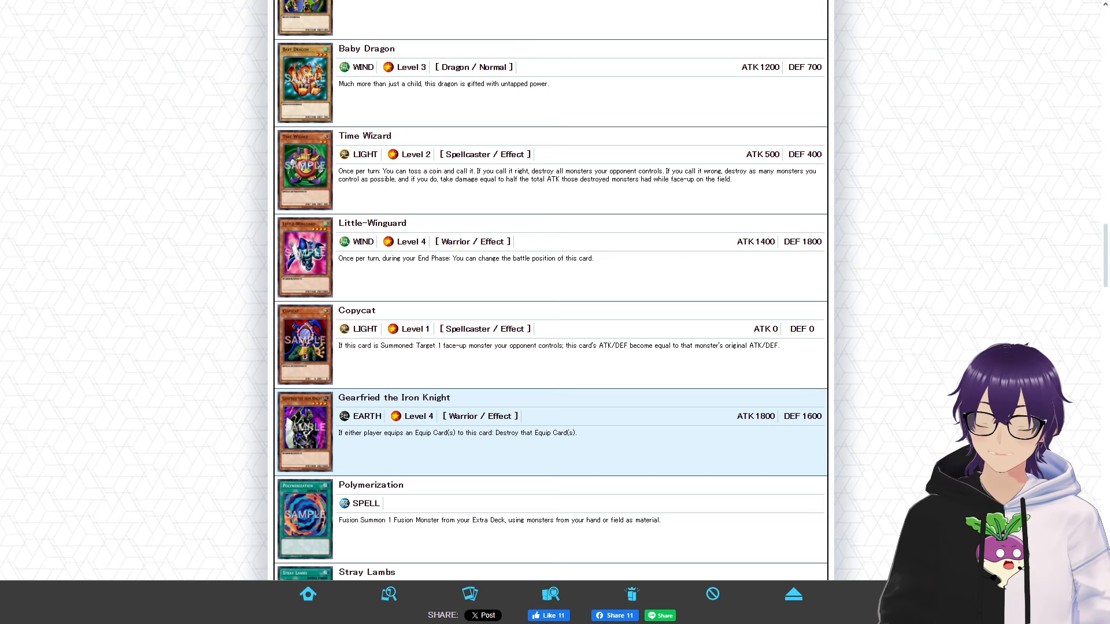
# Step: Scroll through the dice spells to traps like Red-Eyes Spirit and fusions Flame Swordsman and Thousand Dragon
pyautogui.scroll(-3)
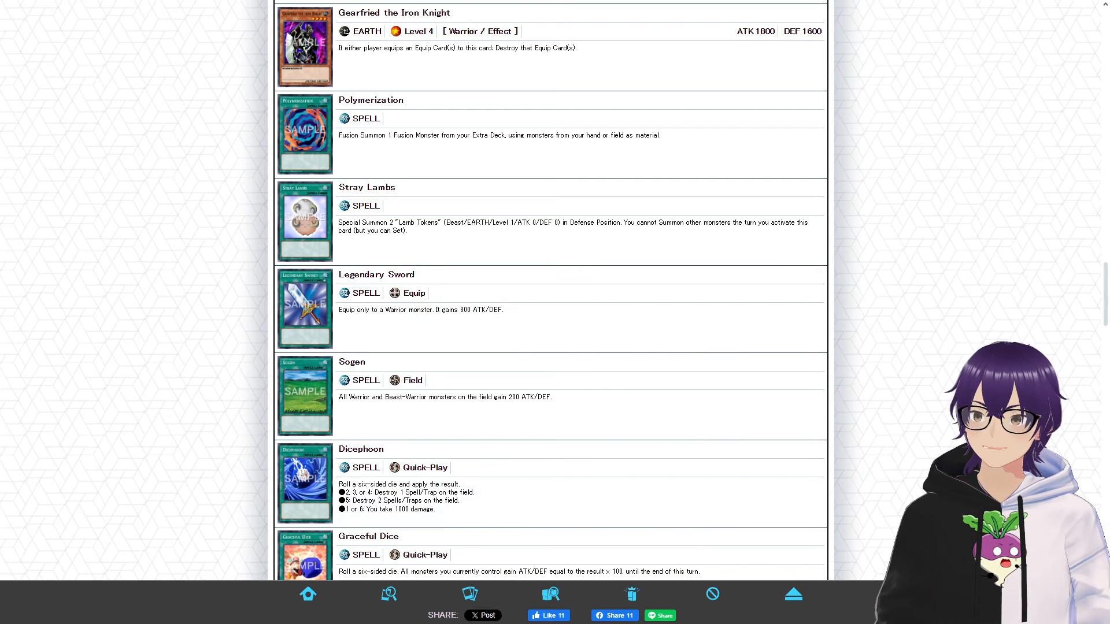
pyautogui.scroll(-3)
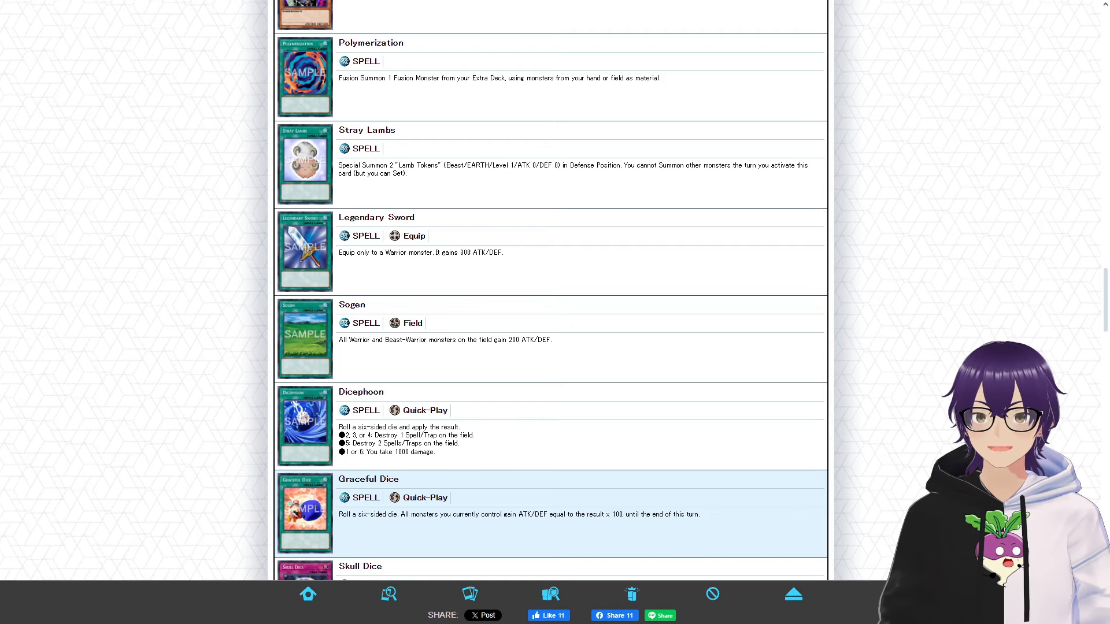
pyautogui.scroll(3)
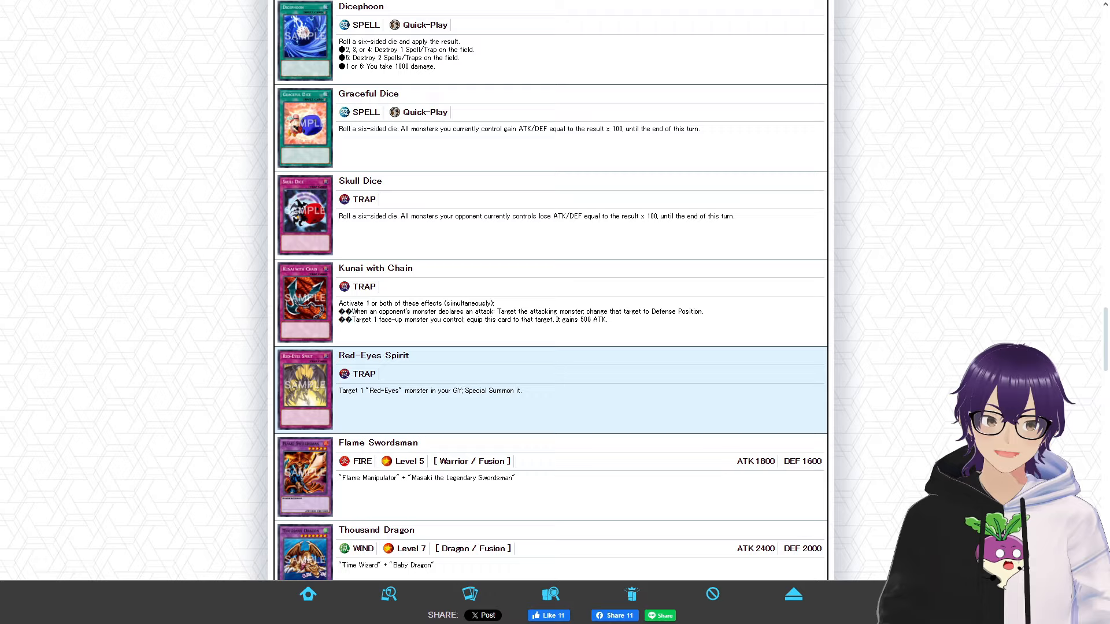
pyautogui.scroll(-3)
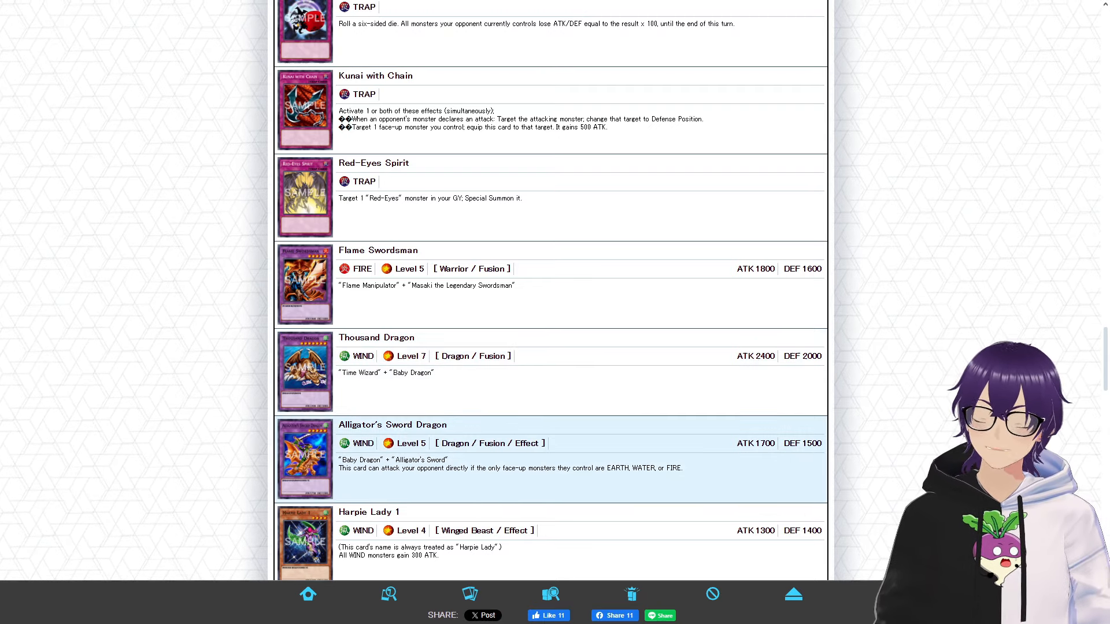
pyautogui.scroll(-3)
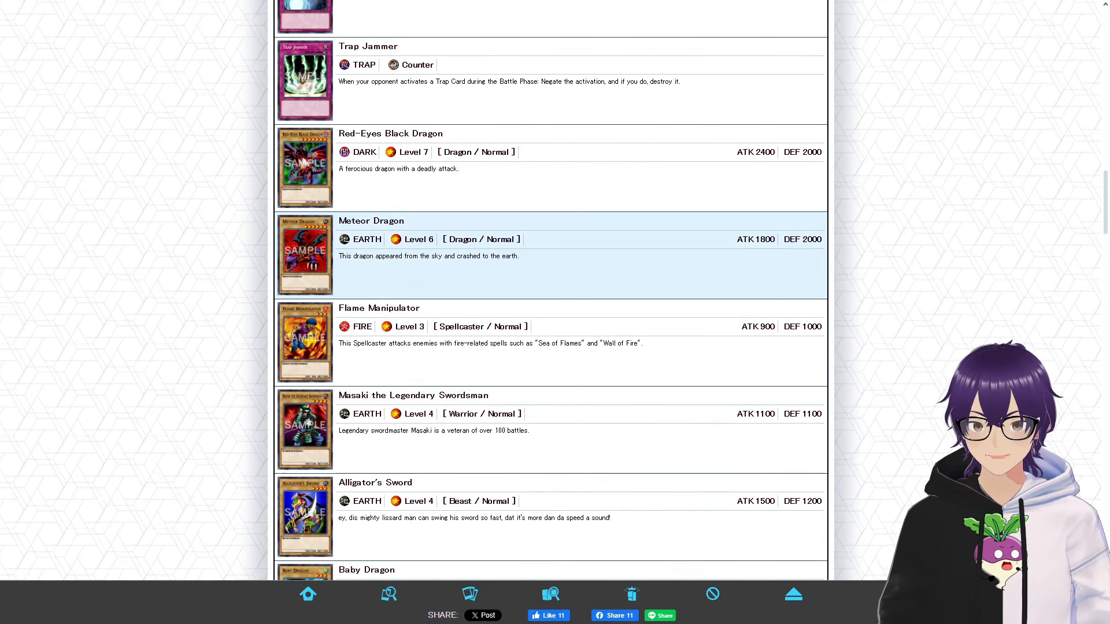
pyautogui.scroll(-3)
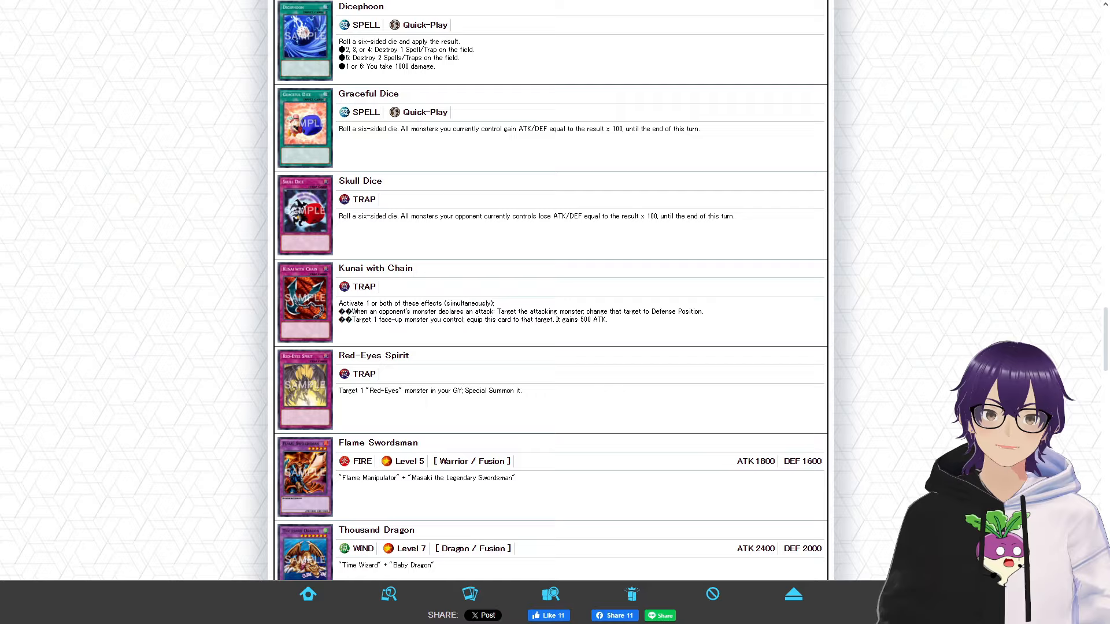
pyautogui.scroll(-3)
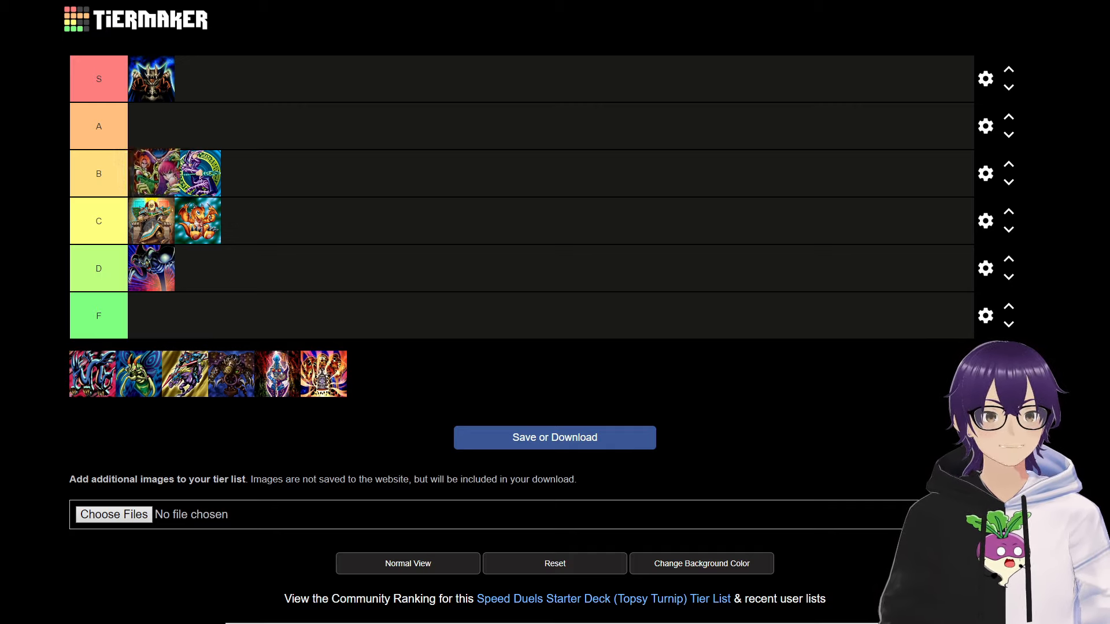
# Step: Move the next starter deck from the unranked pool into a tier row
pyautogui.moveTo(152, 172); pyautogui.dragTo(151, 126)
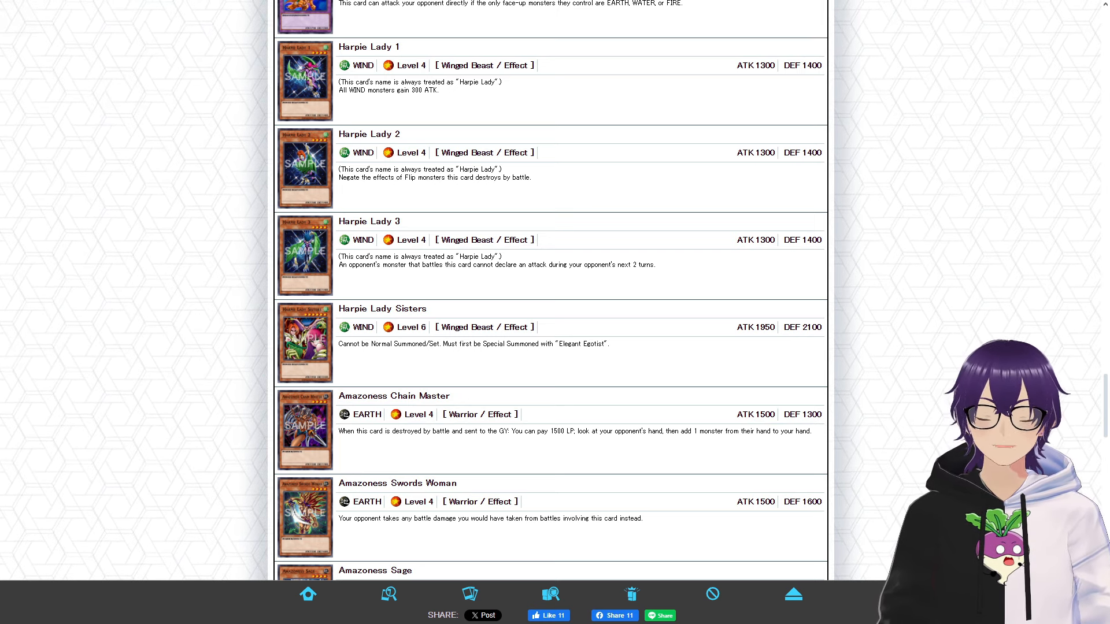
# Step: Scroll the next deck's list through Harpie Lady 1–3, Harpie Lady Sisters and the Amazoness monsters
pyautogui.scroll(-3)
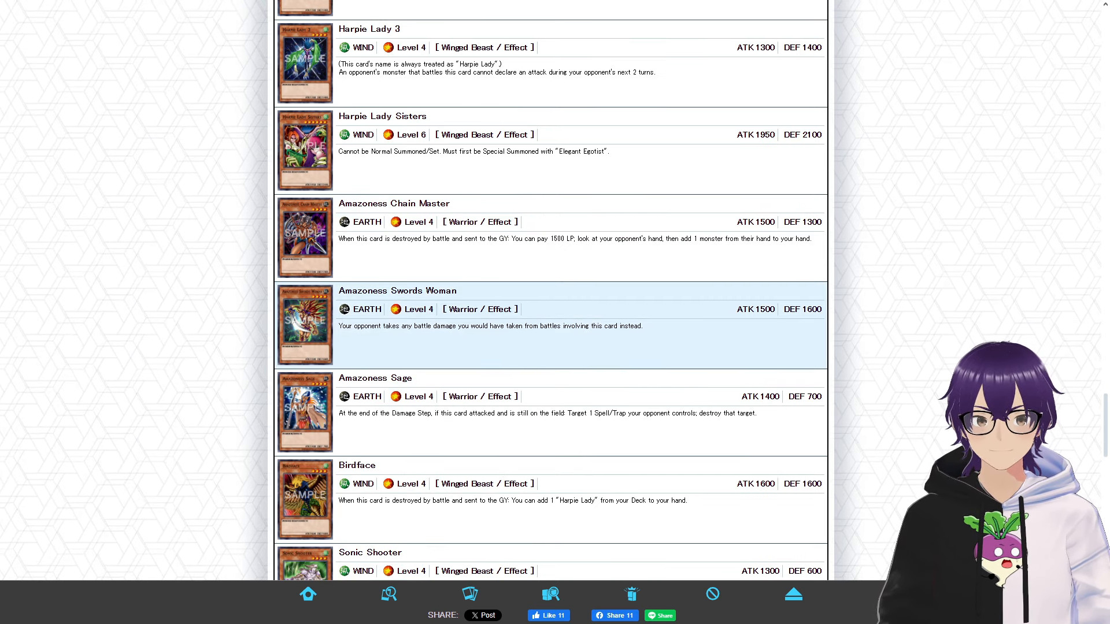
pyautogui.scroll(-3)
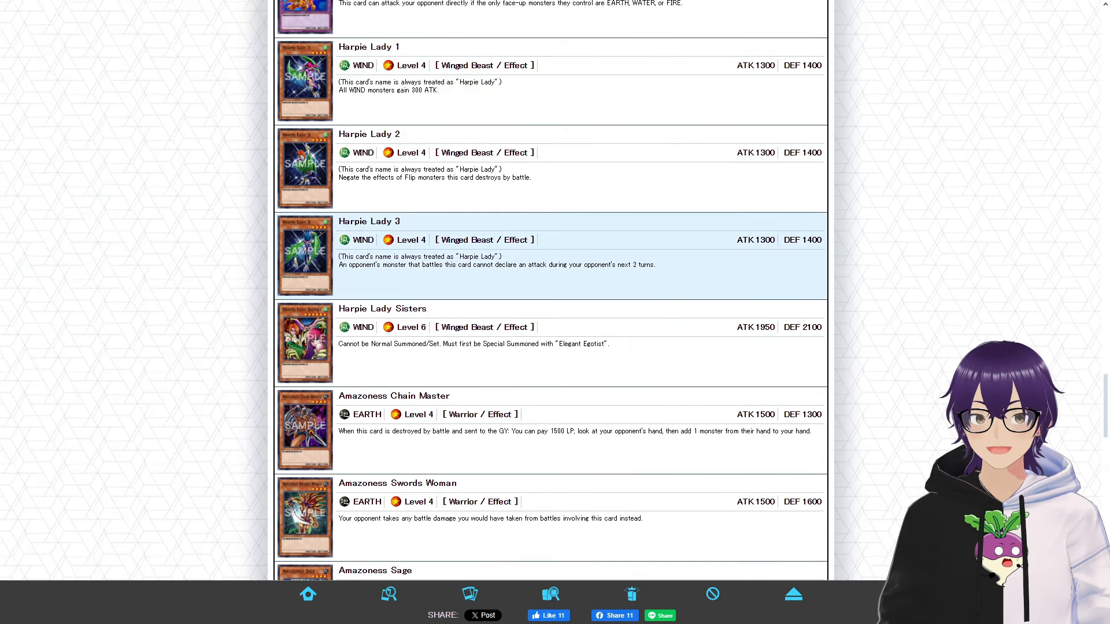
pyautogui.scroll(-3)
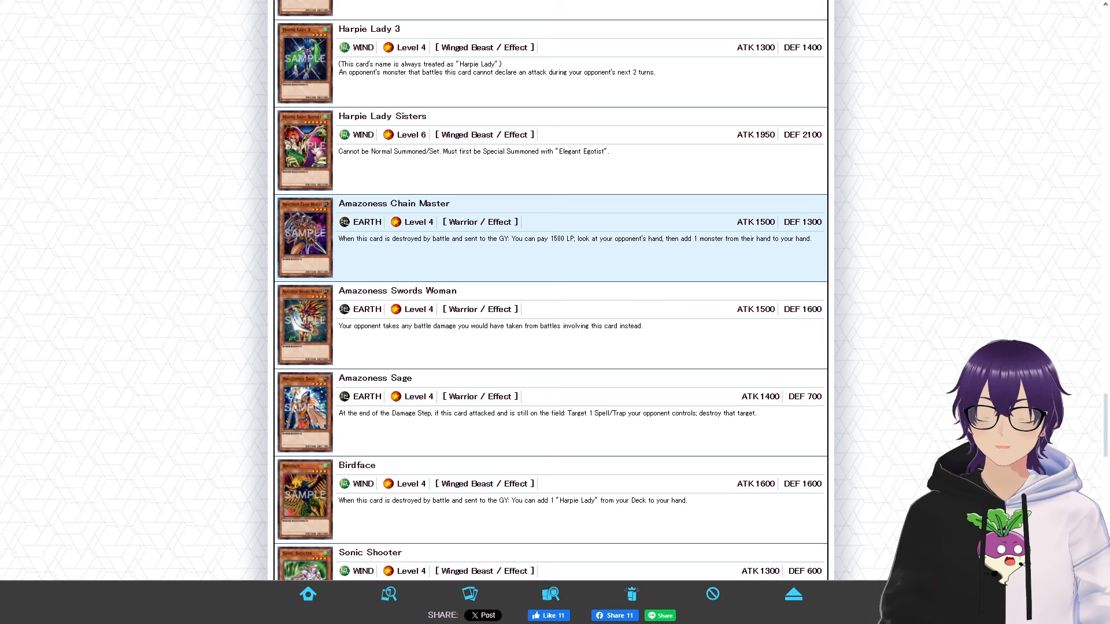
pyautogui.scroll(-3)
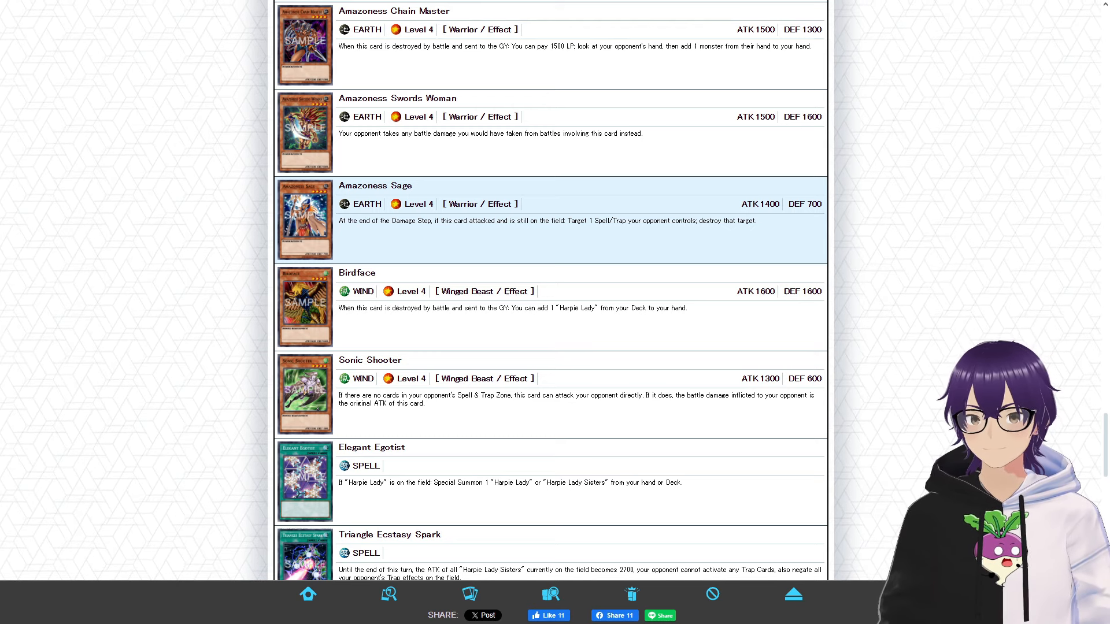
pyautogui.scroll(-3)
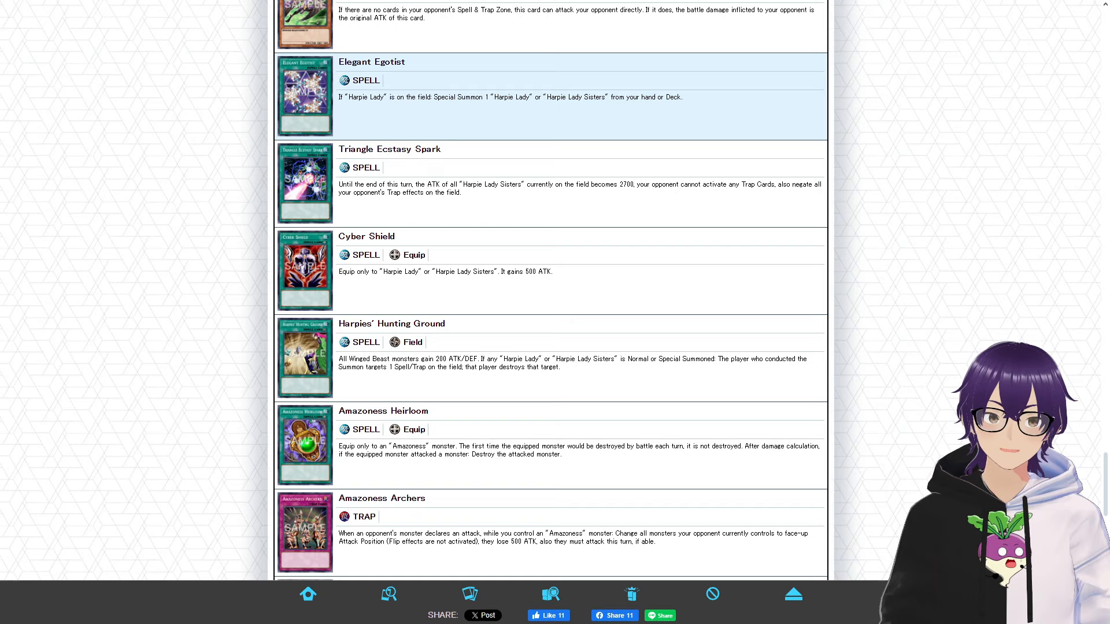
pyautogui.scroll(3)
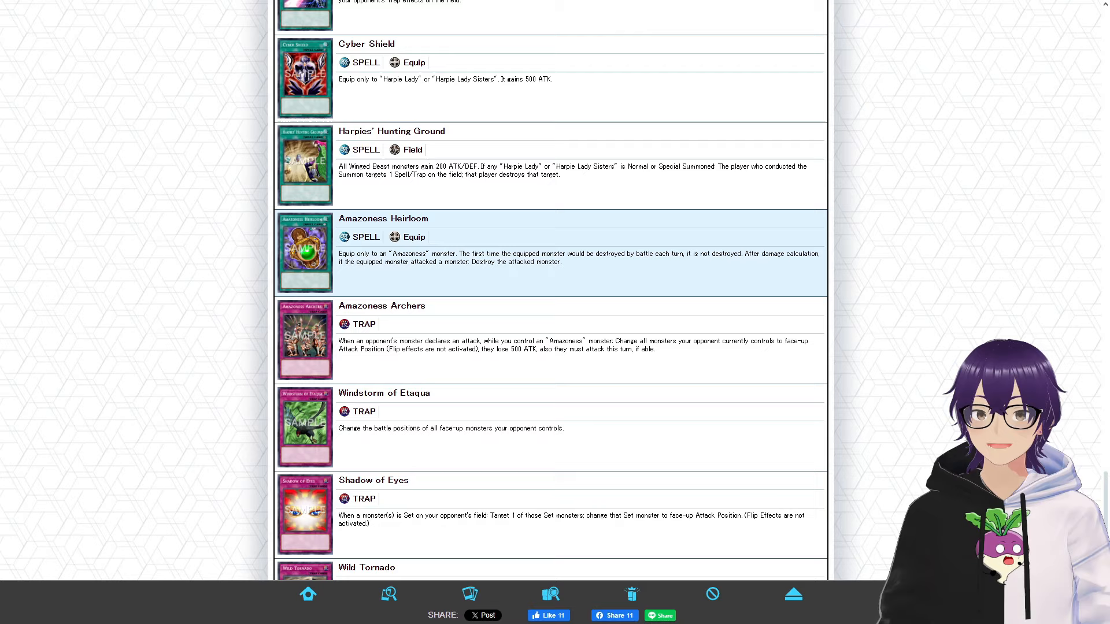
pyautogui.scroll(-3)
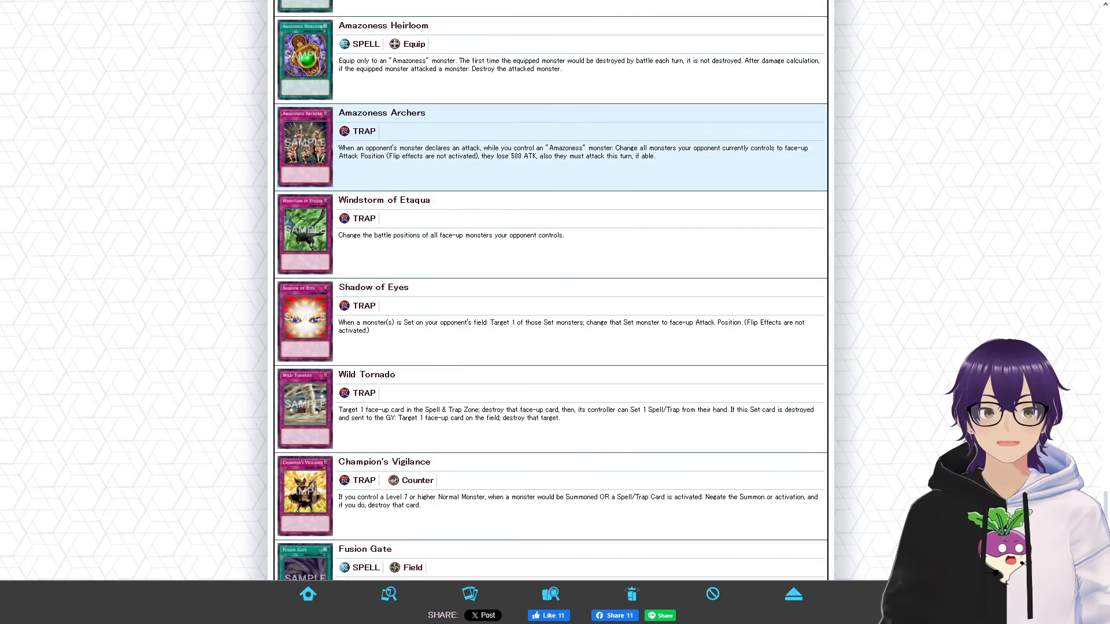